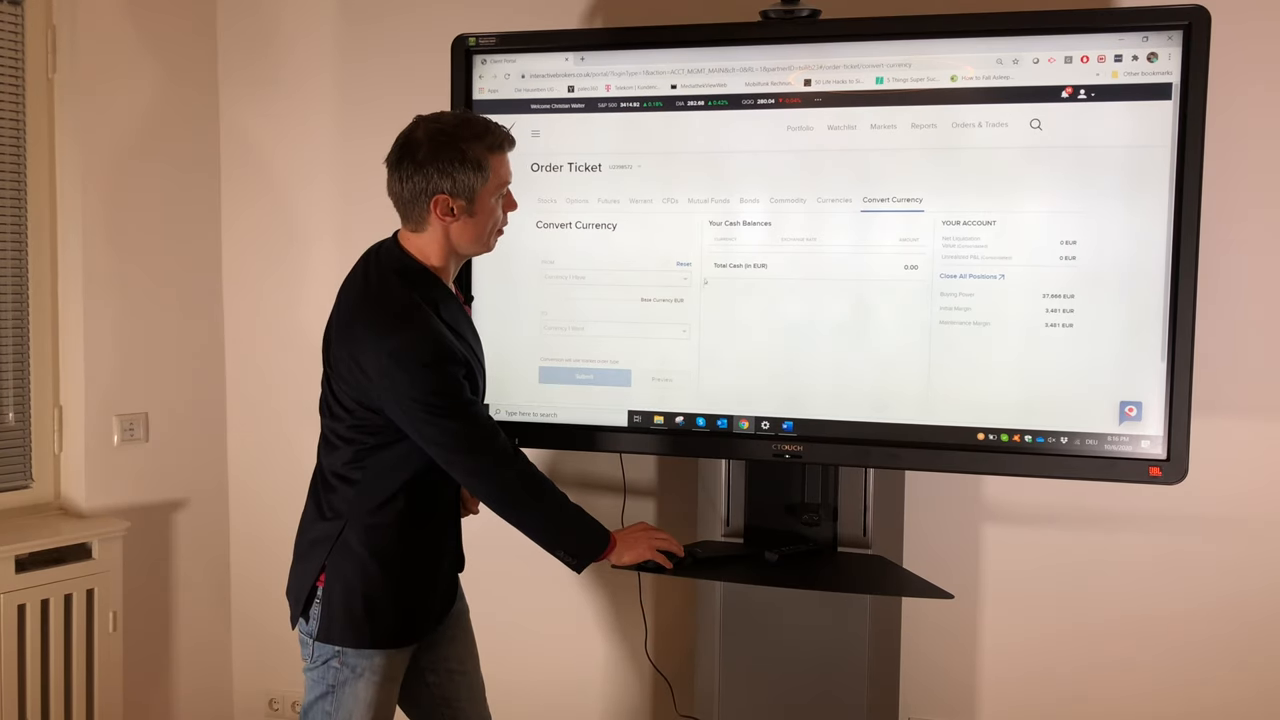
Show the source-currency list on the Convert Currency ticket
left_click(616, 276)
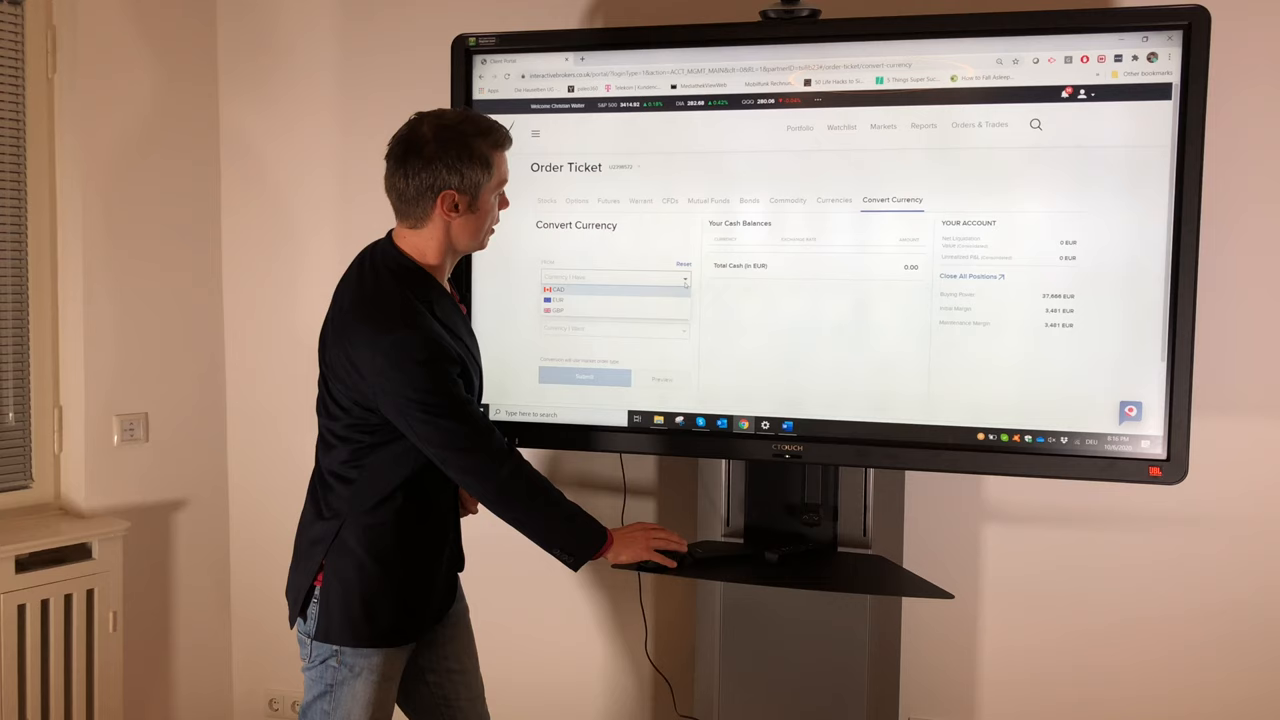